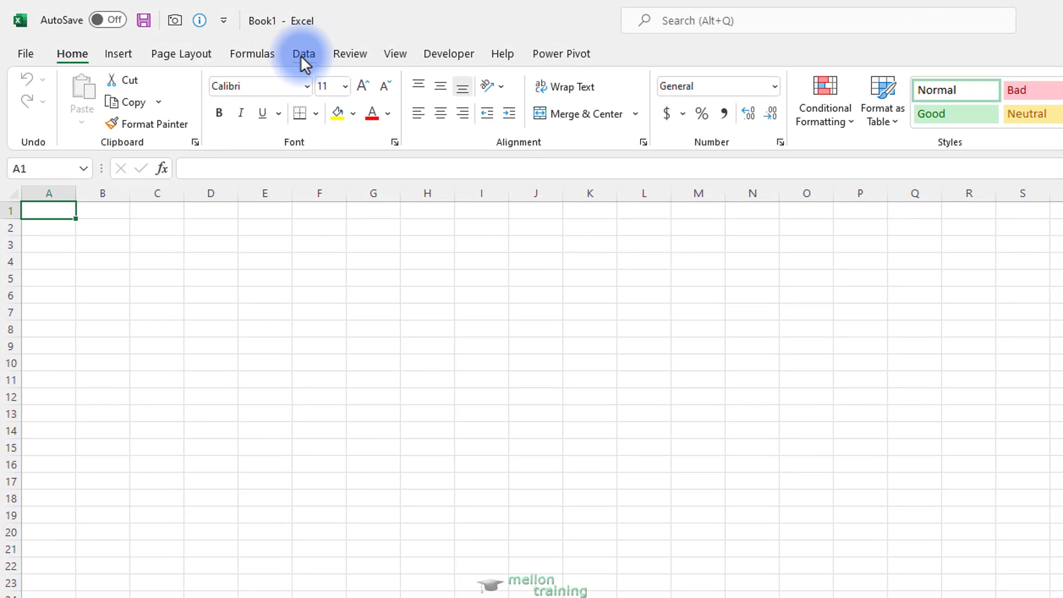
# Start a Get Data import from a Text/CSV file on the Data tab
pyautogui.click(304, 53)
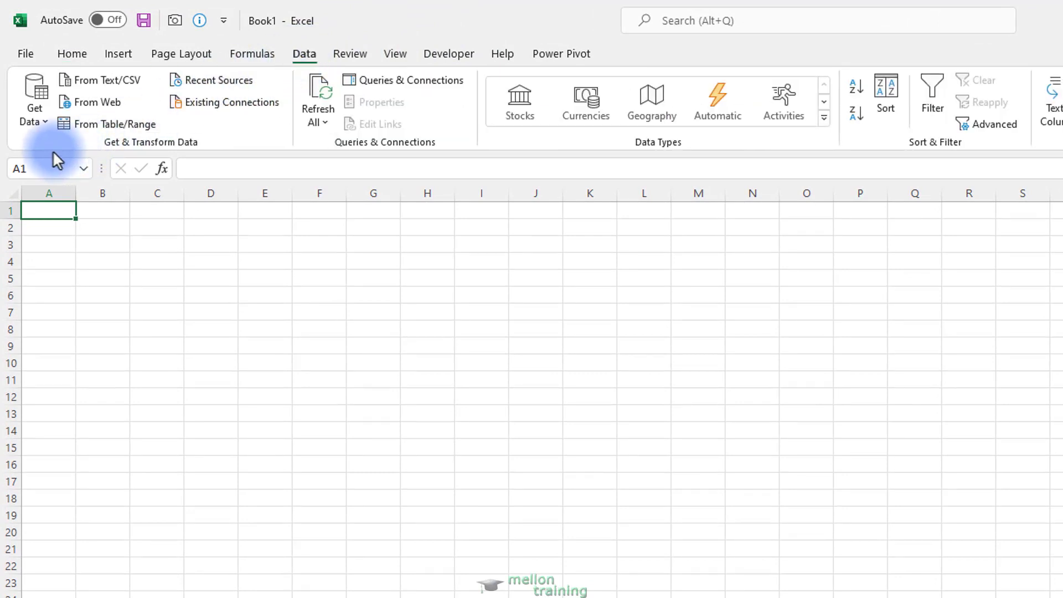
pyautogui.click(32, 101)
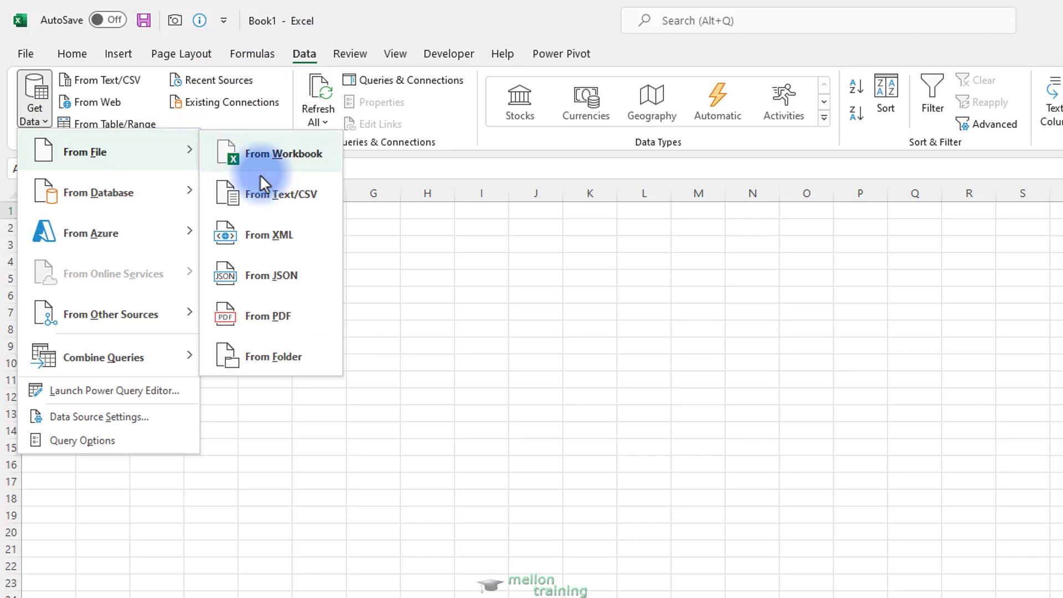
pyautogui.moveTo(281, 195)
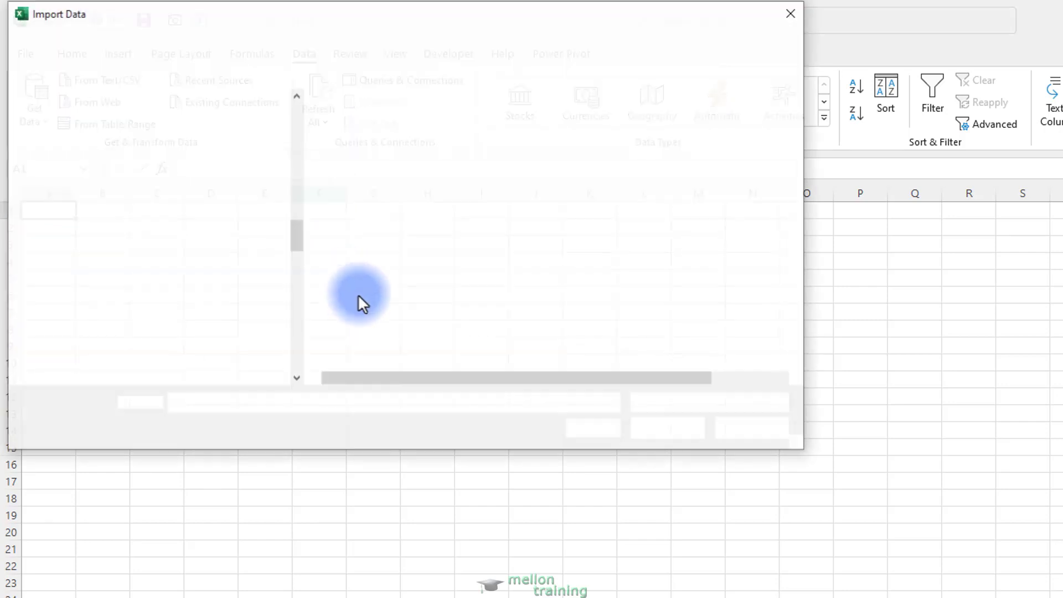
# Select Customers.txt in Documents as the import source and dismiss its raw text view
pyautogui.click(369, 283)
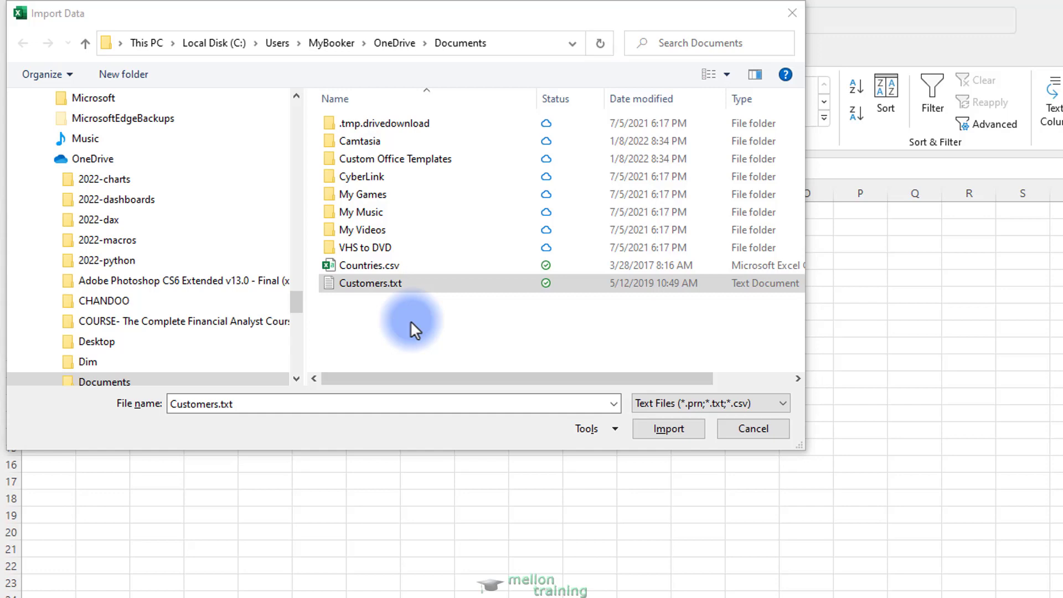
pyautogui.doubleClick(369, 282)
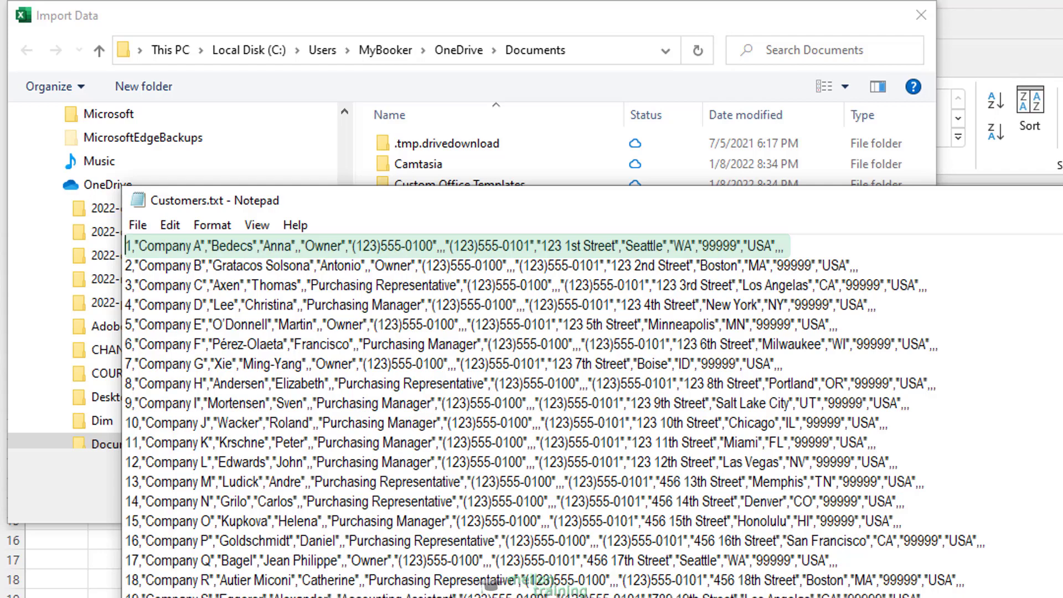
pyautogui.click(430, 329)
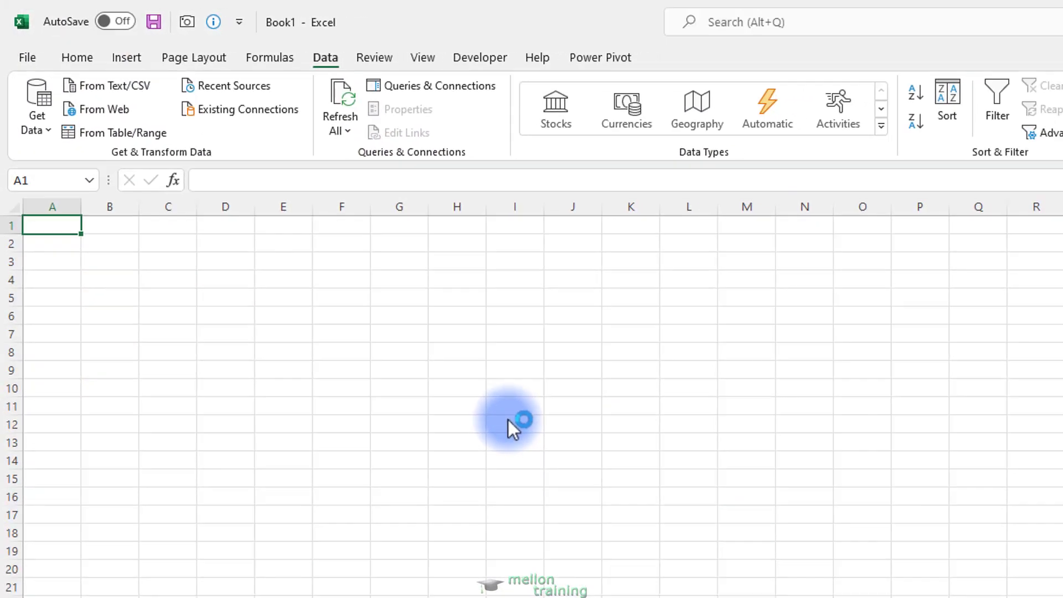
# Keep Comma as the delimiter in the Customers.txt import preview
pyautogui.click(108, 86)
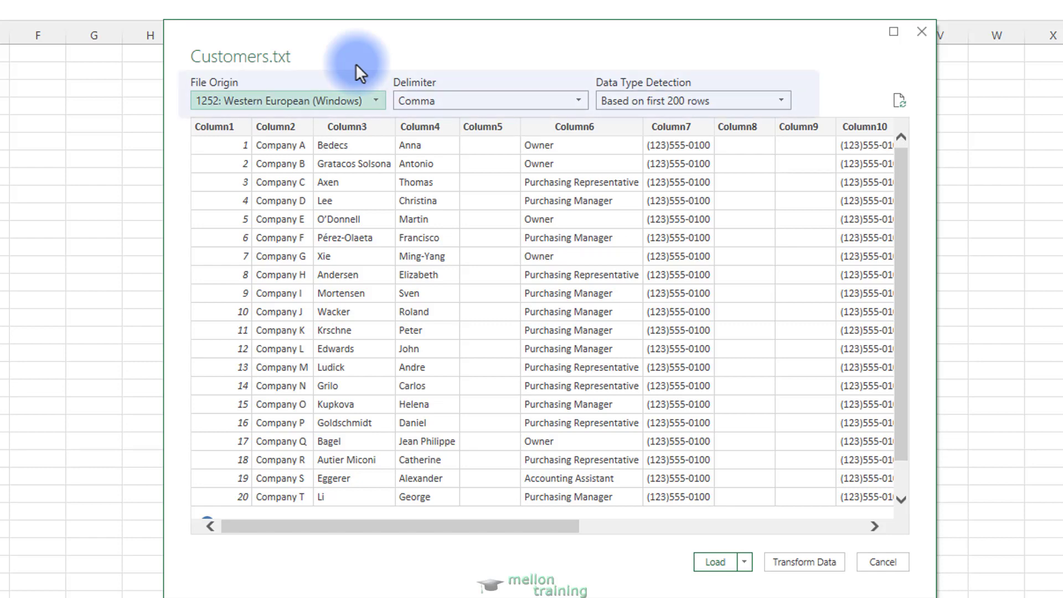
pyautogui.moveTo(364, 54)
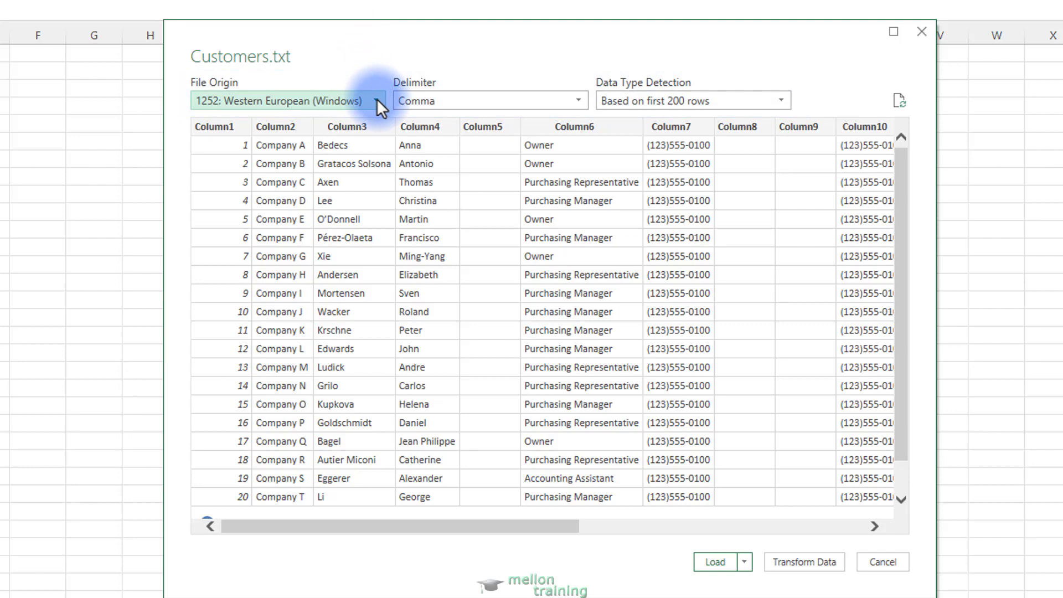
pyautogui.moveTo(798, 103)
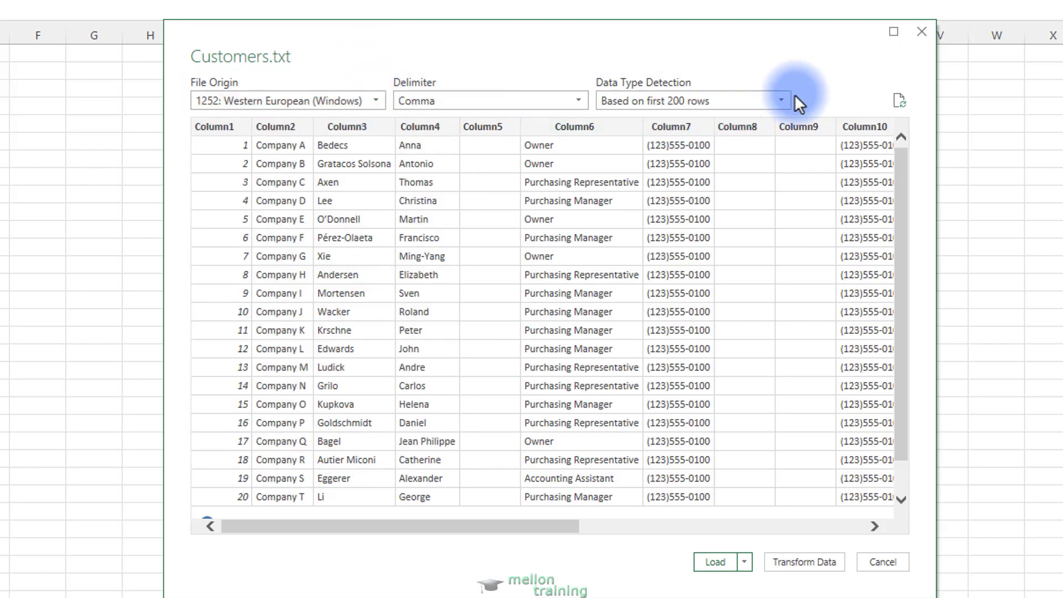
pyautogui.moveTo(538, 41)
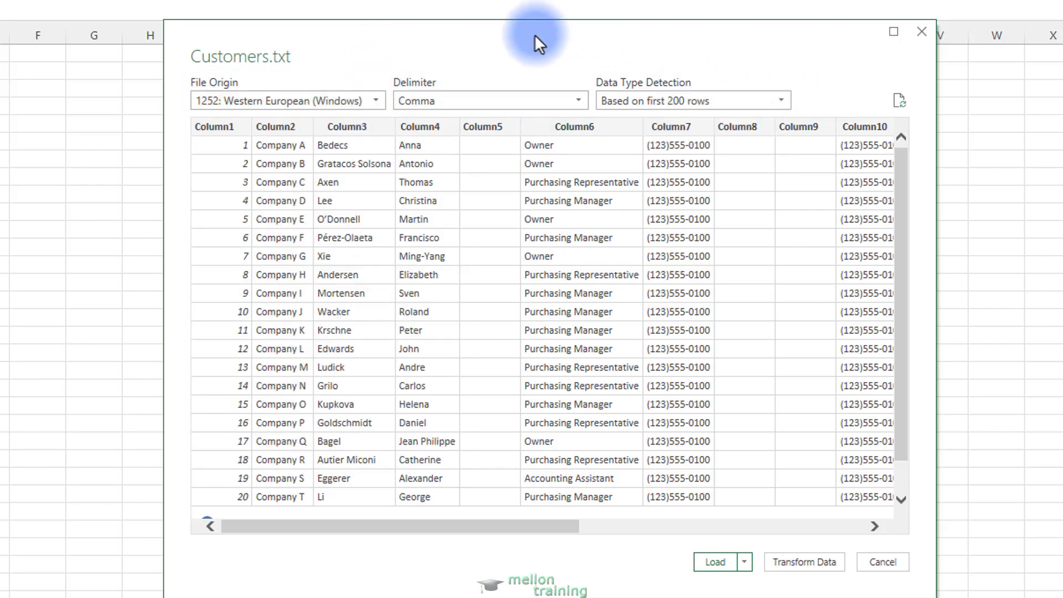
pyautogui.moveTo(578, 95)
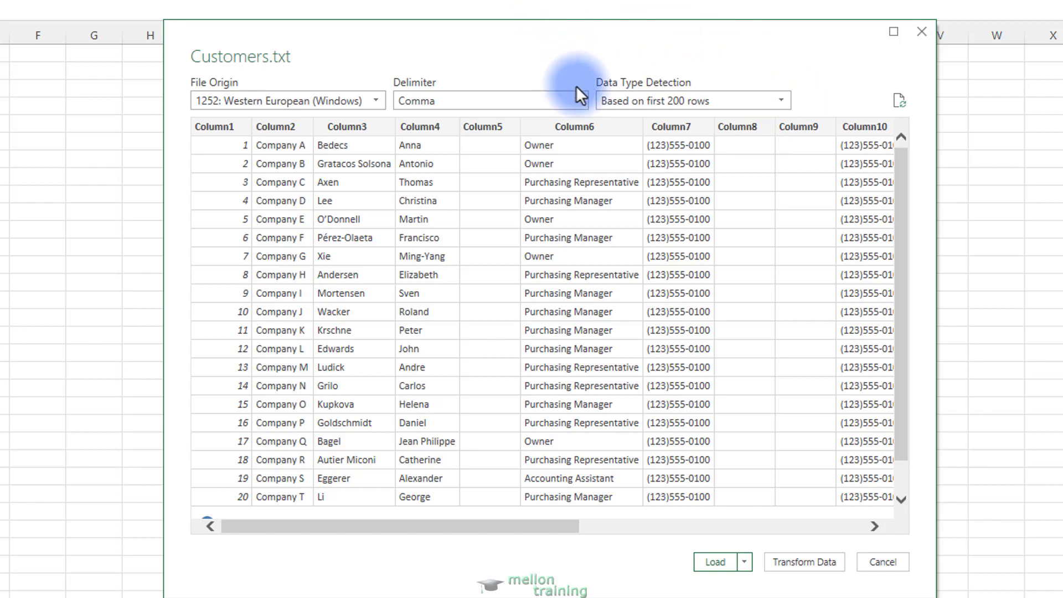
pyautogui.click(579, 100)
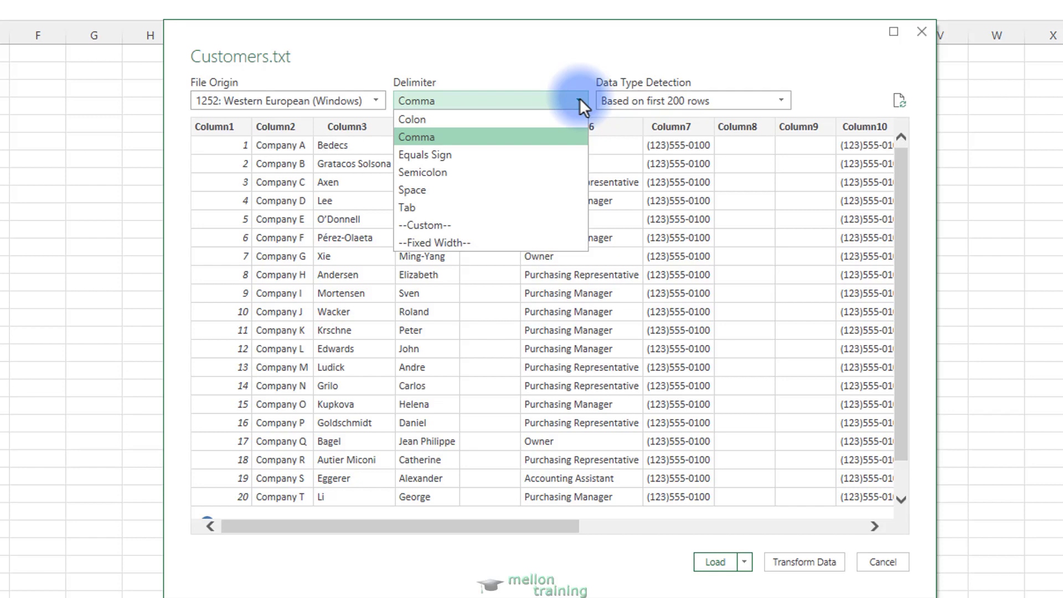
pyautogui.click(416, 136)
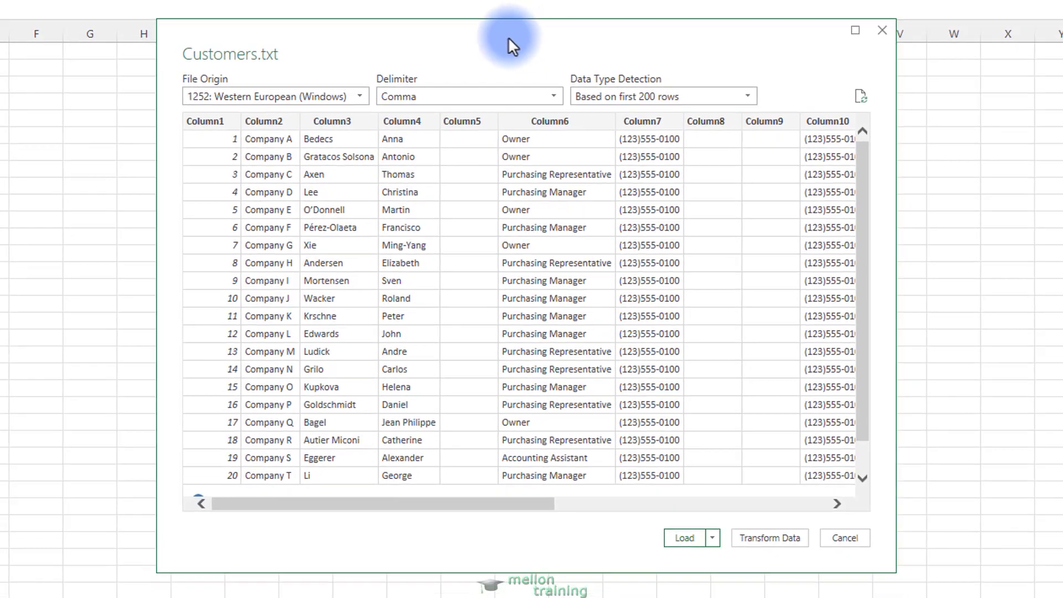
# Load the Customers data as a 29-row table on a new Customers sheet
pyautogui.click(712, 538)
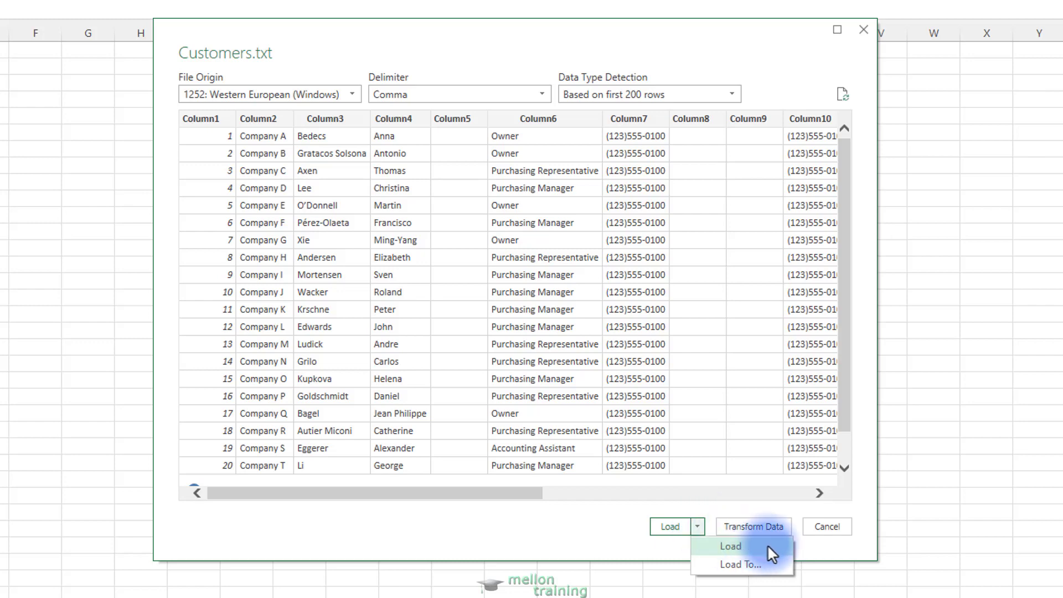
pyautogui.moveTo(777, 556)
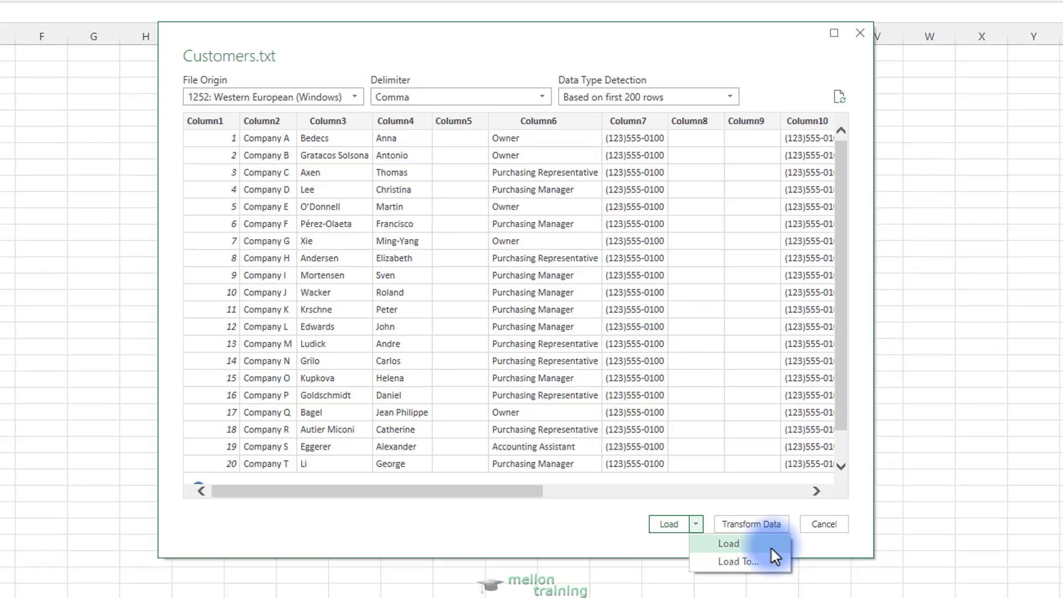
pyautogui.click(728, 542)
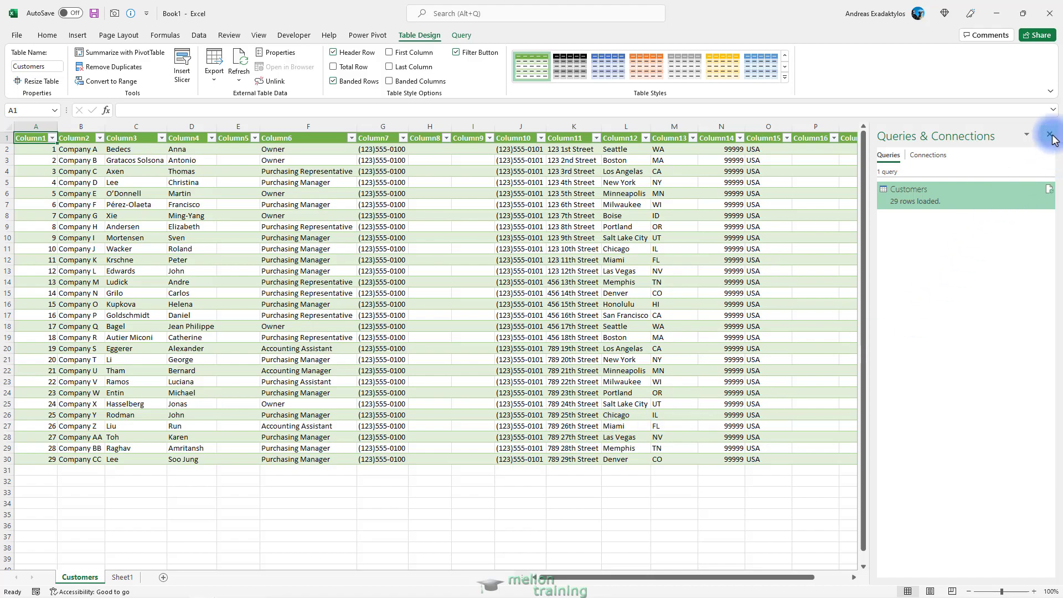
# Close the Queries & Connections pane, leaving only the Customers table
pyautogui.click(1053, 137)
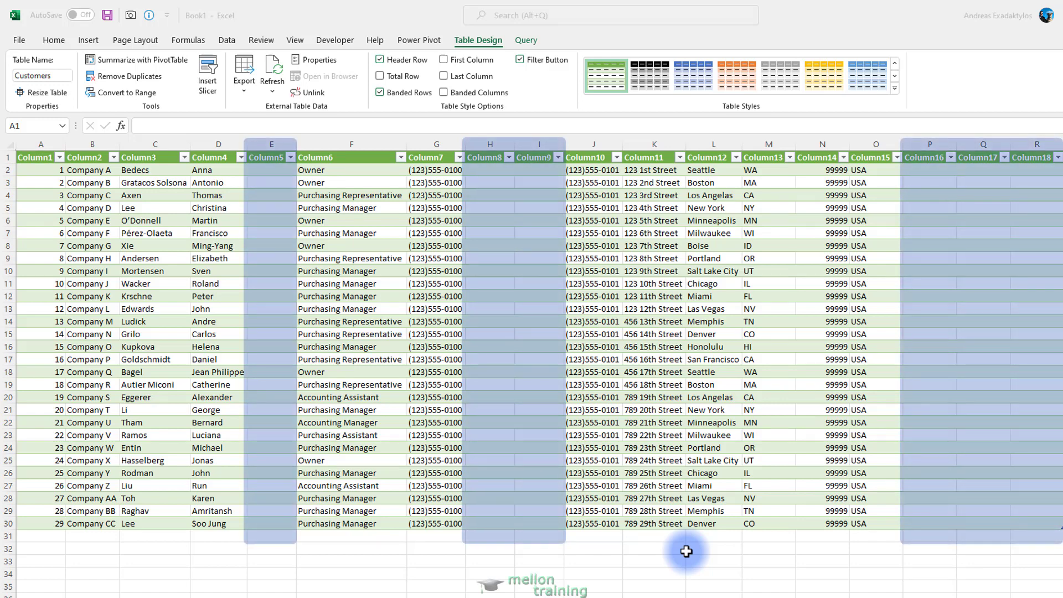
pyautogui.click(244, 71)
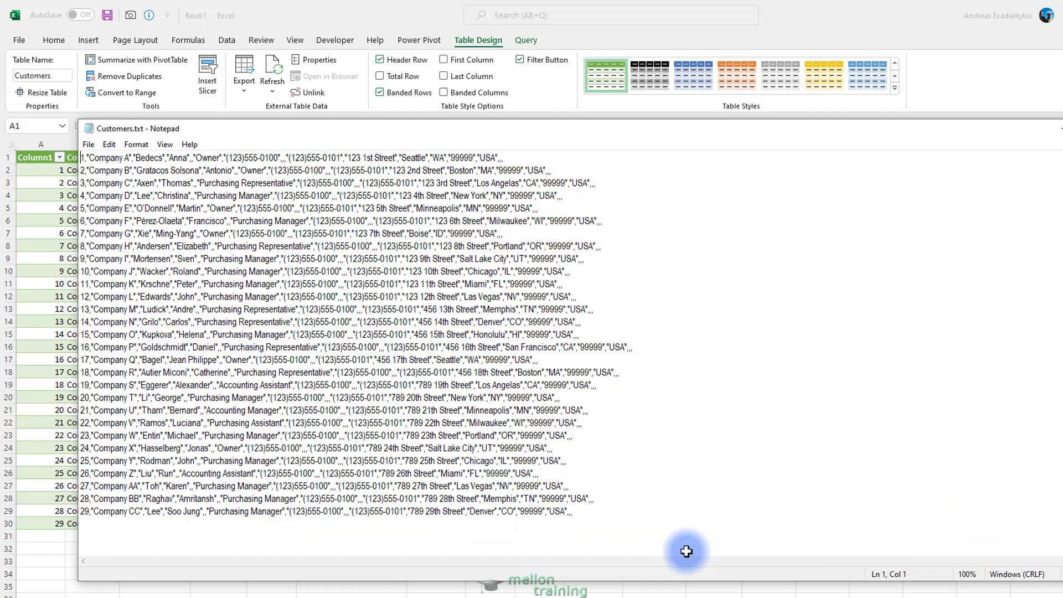
pyautogui.moveTo(728, 132)
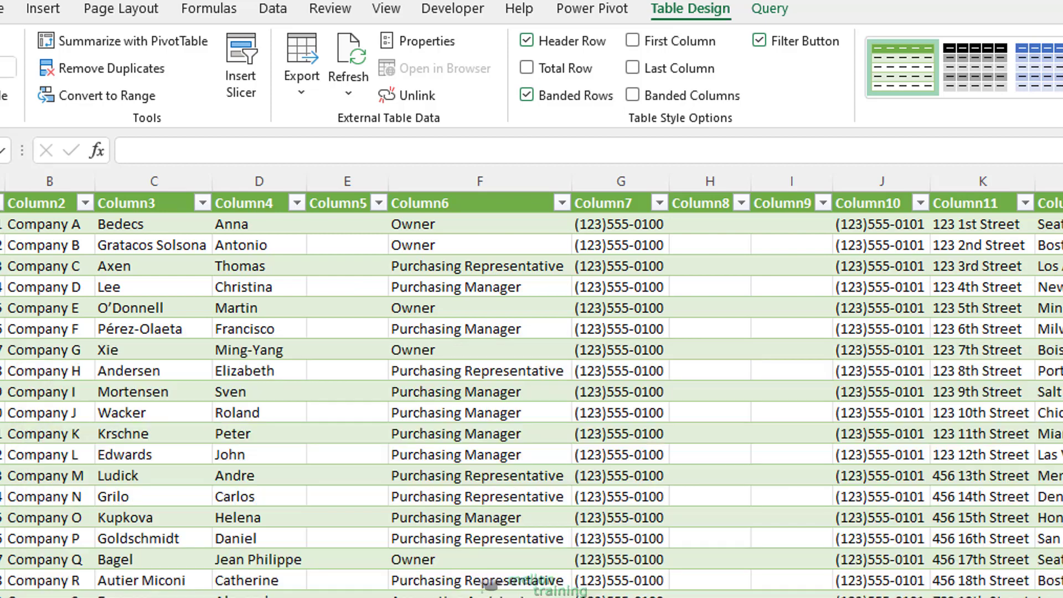
# Import Customers.txt again as a connection-only query and start transforming it
pyautogui.click(272, 9)
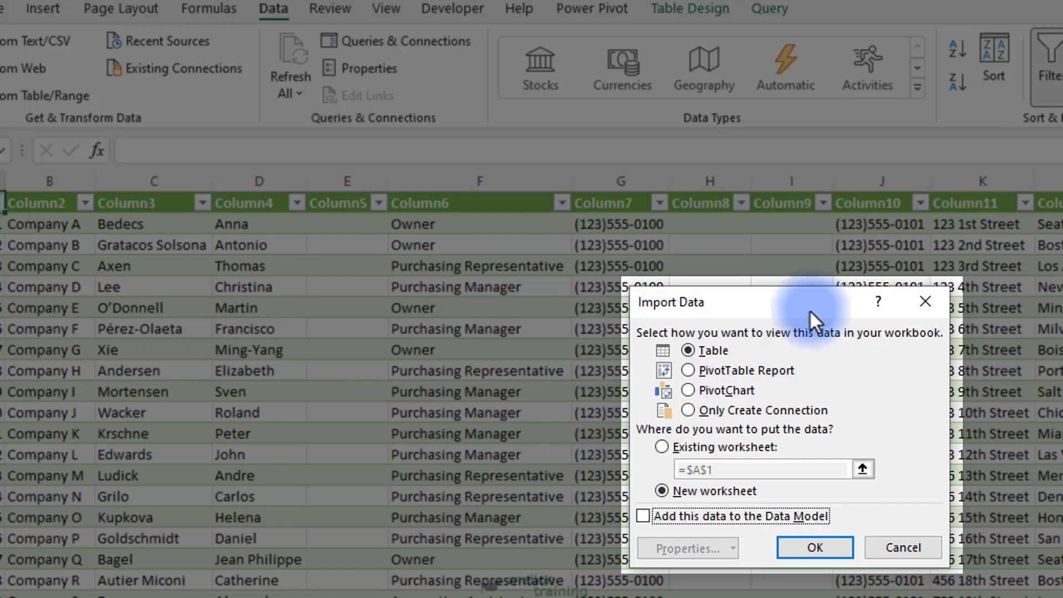
pyautogui.moveTo(799, 312)
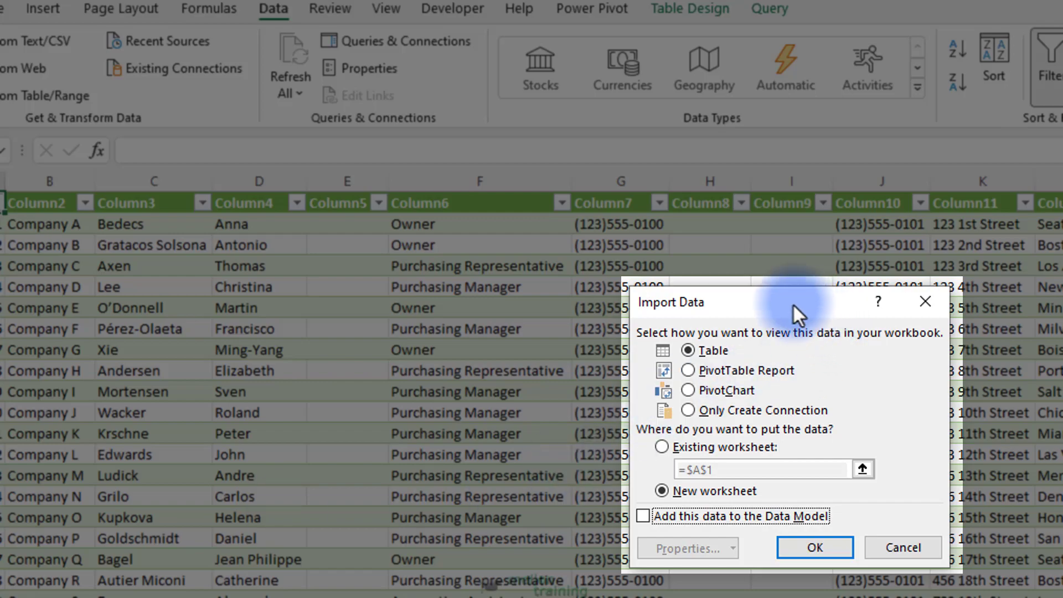
pyautogui.click(813, 547)
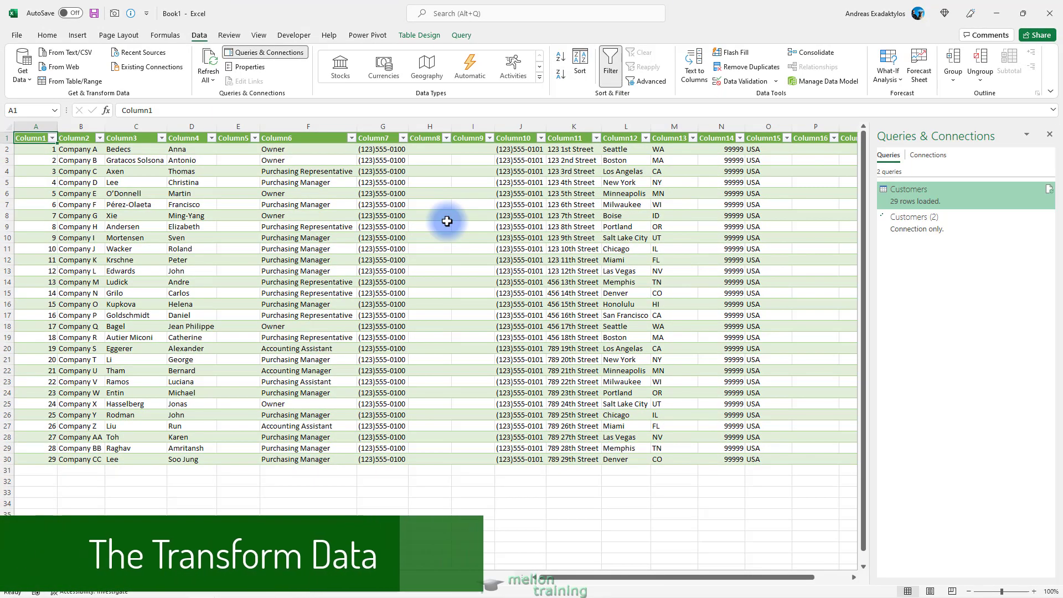
pyautogui.moveTo(698, 462)
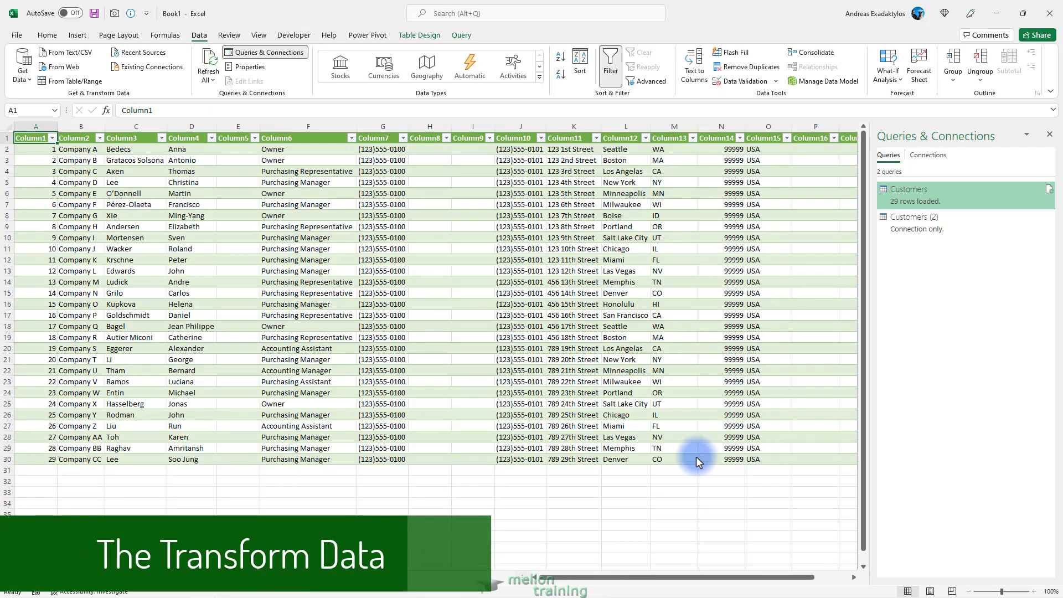
pyautogui.doubleClick(908, 189)
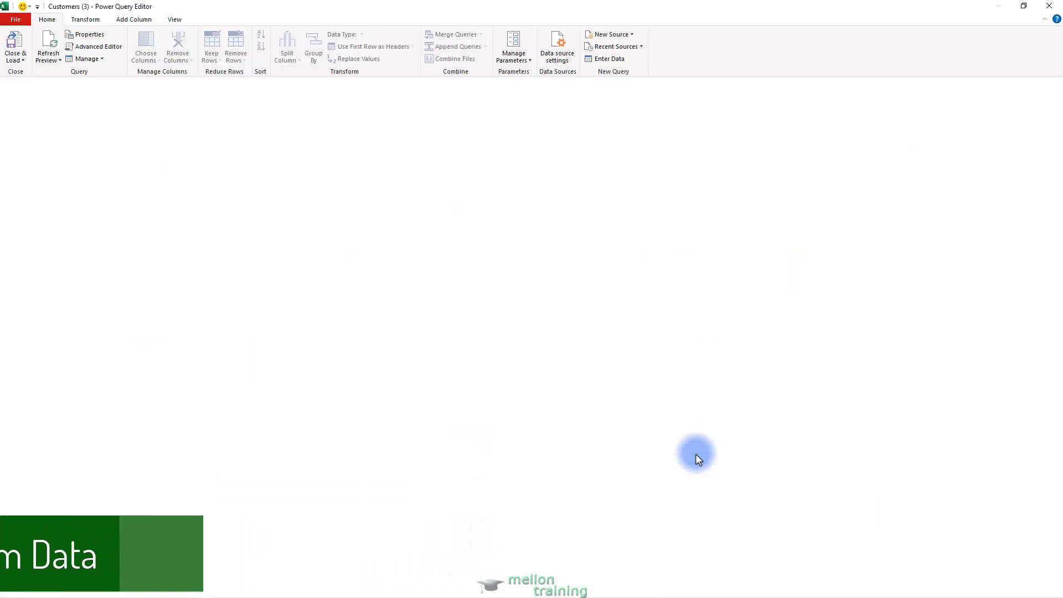
# Bring the Customers (3) query's 29-row, 18-column preview into Power Query Editor
pyautogui.click(49, 126)
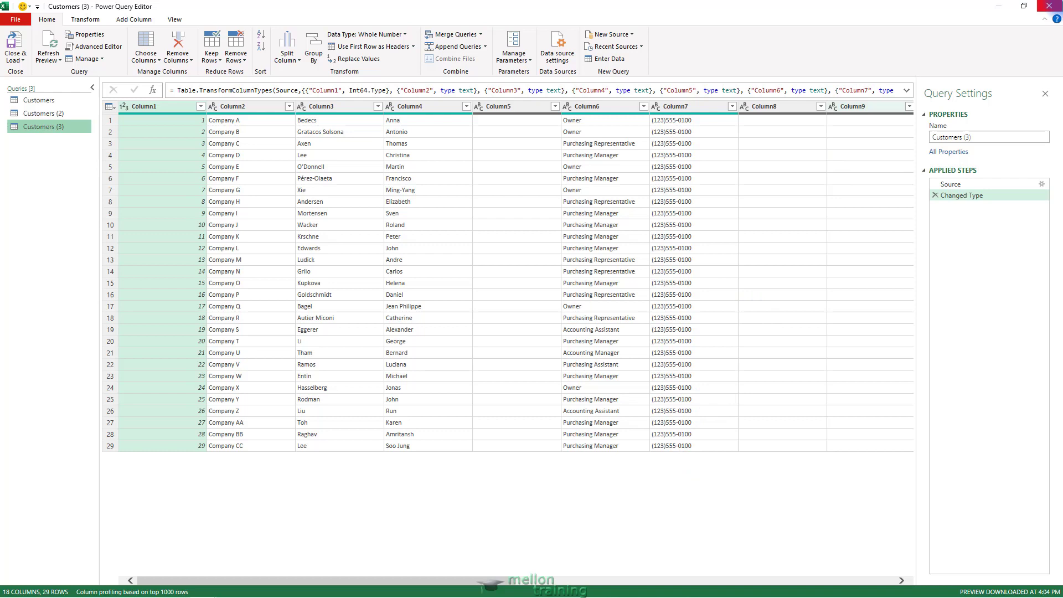
# Close Power Query Editor and answer the keep-changes prompt for Customers (3)
pyautogui.click(15, 46)
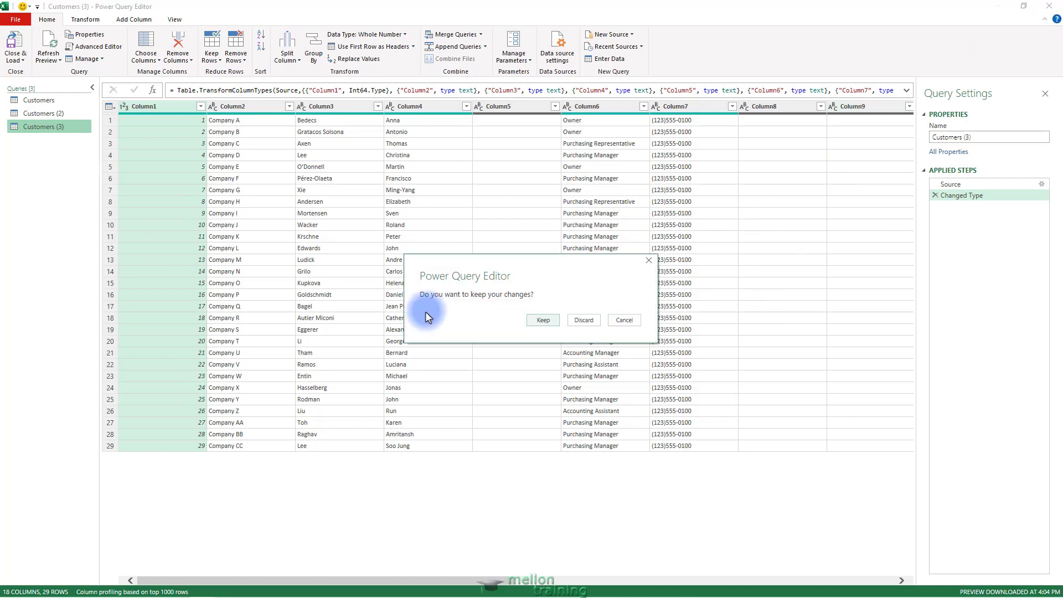
pyautogui.click(542, 318)
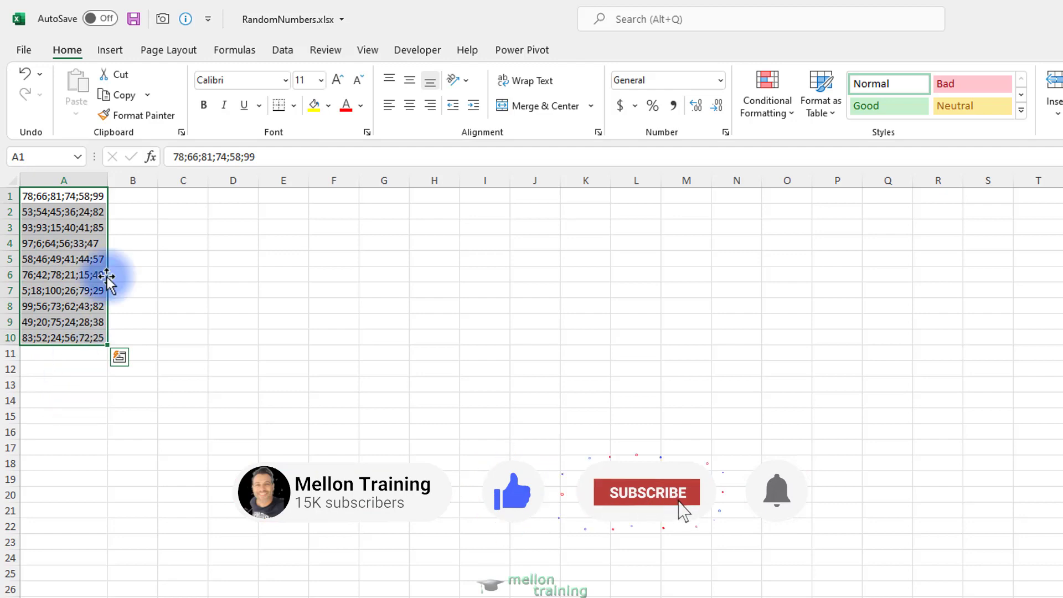
# Launch Text to Columns on A1:A10 and advance to the delimiter choice
pyautogui.click(282, 50)
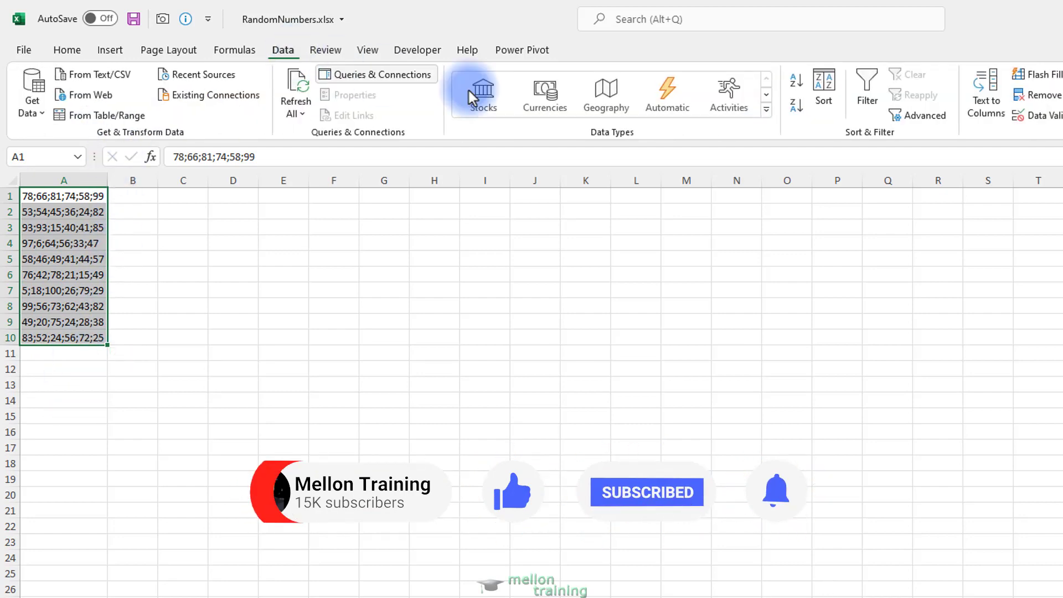
pyautogui.click(985, 93)
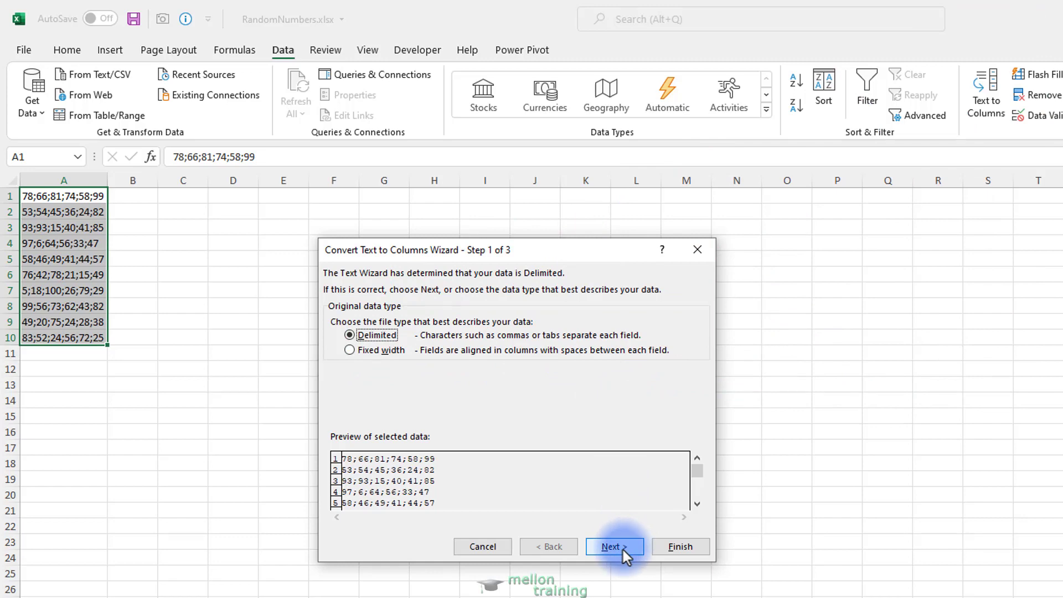
pyautogui.click(613, 546)
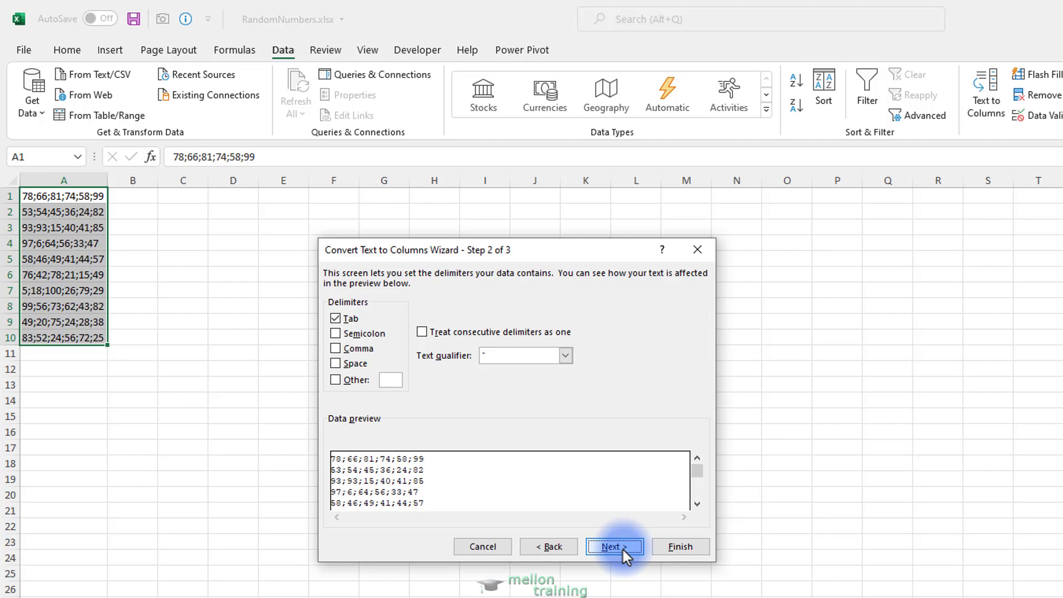
# Make Semicolon the only delimiter, previewing six number columns with double-quote text qualifier
pyautogui.click(335, 333)
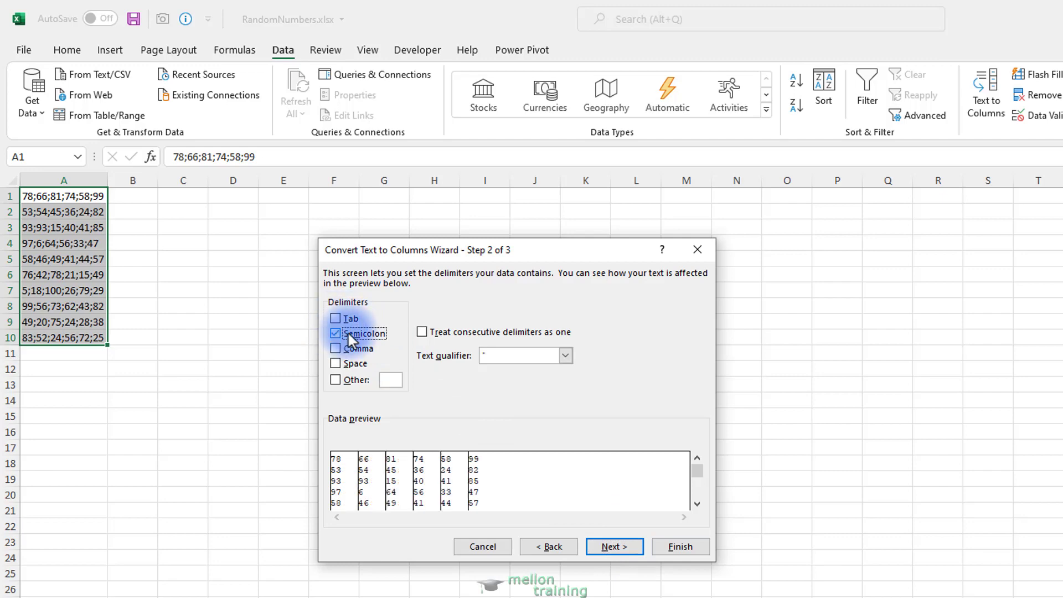
pyautogui.moveTo(397, 339)
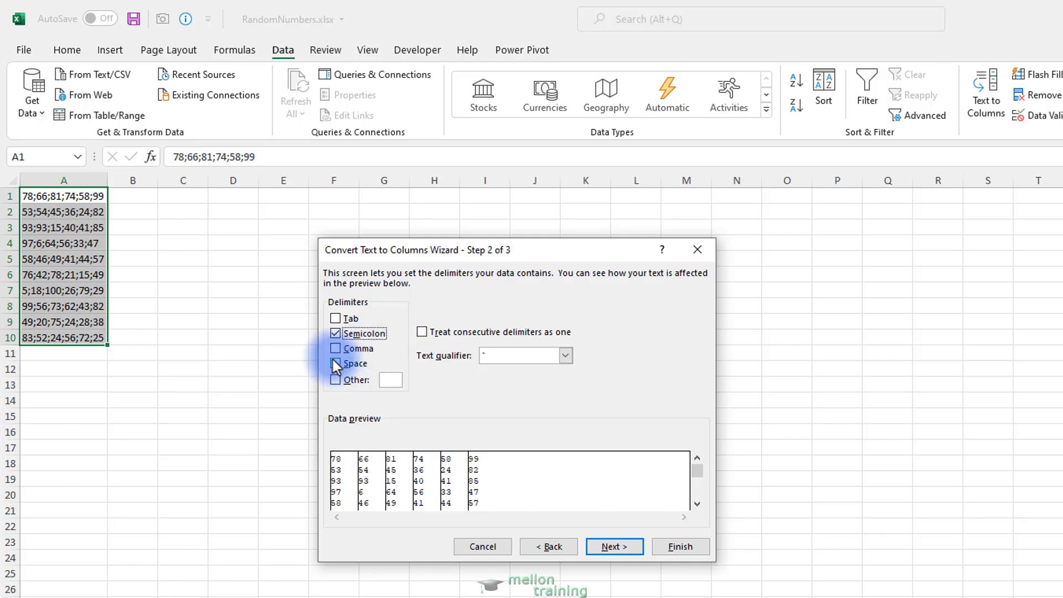
pyautogui.click(335, 363)
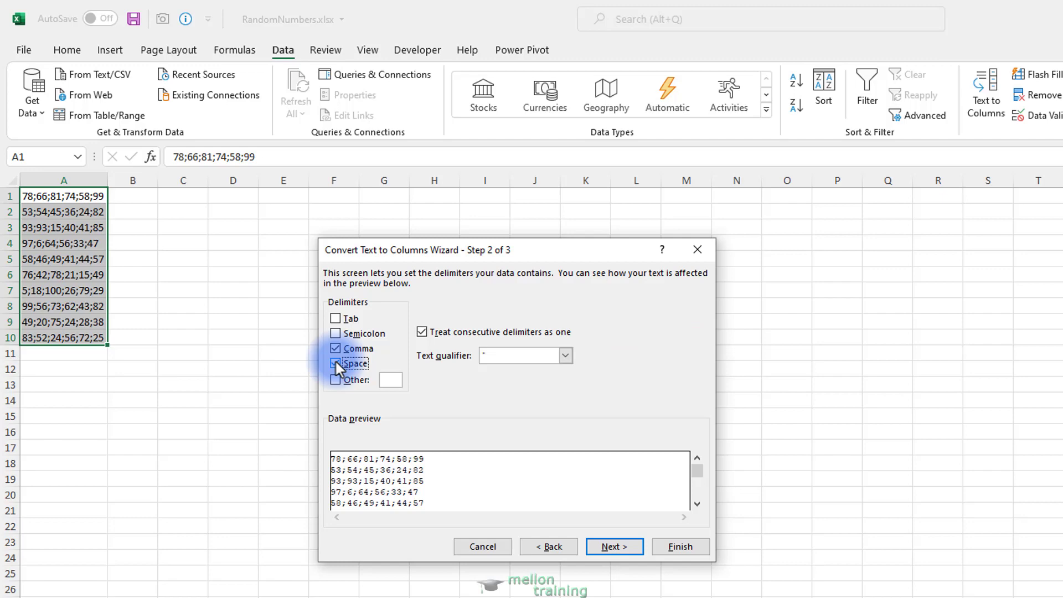
pyautogui.click(336, 334)
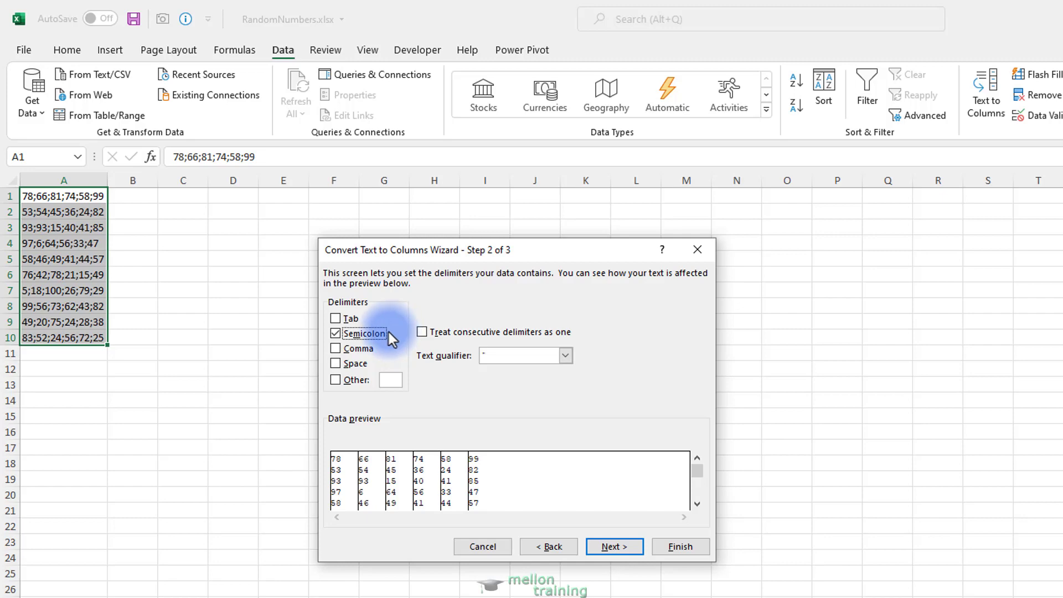
pyautogui.click(564, 355)
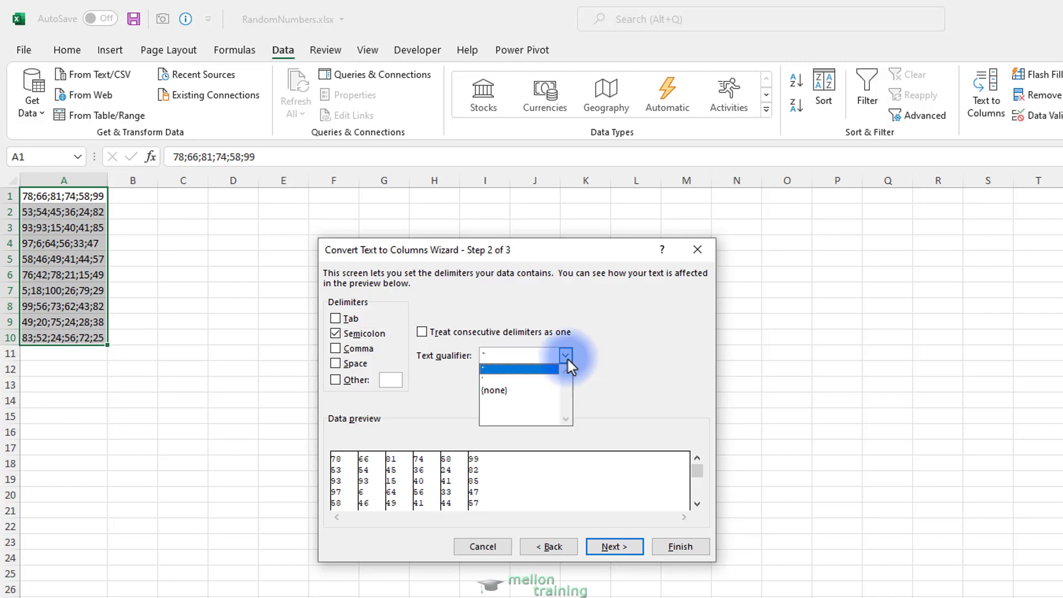
pyautogui.click(525, 354)
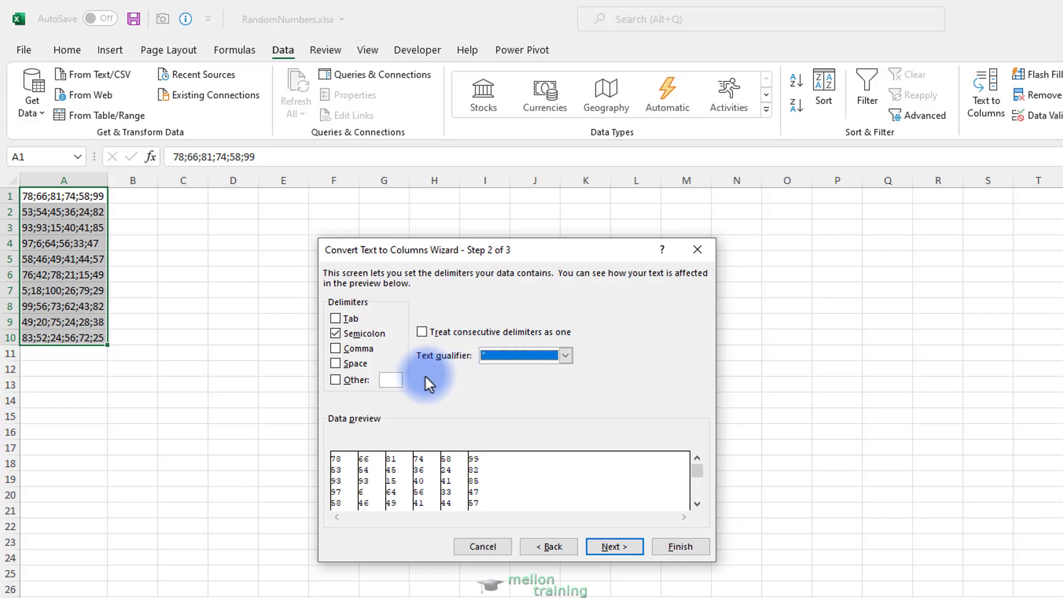
# Preview a fixed-width split with a column break in the ruler, then go back to Step 1
pyautogui.click(547, 546)
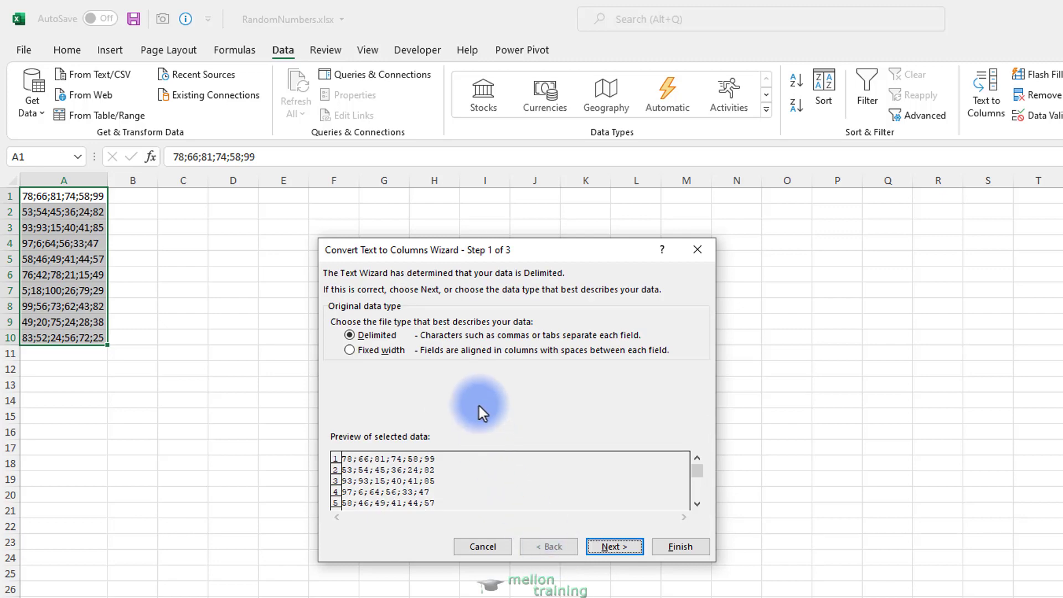
pyautogui.click(350, 350)
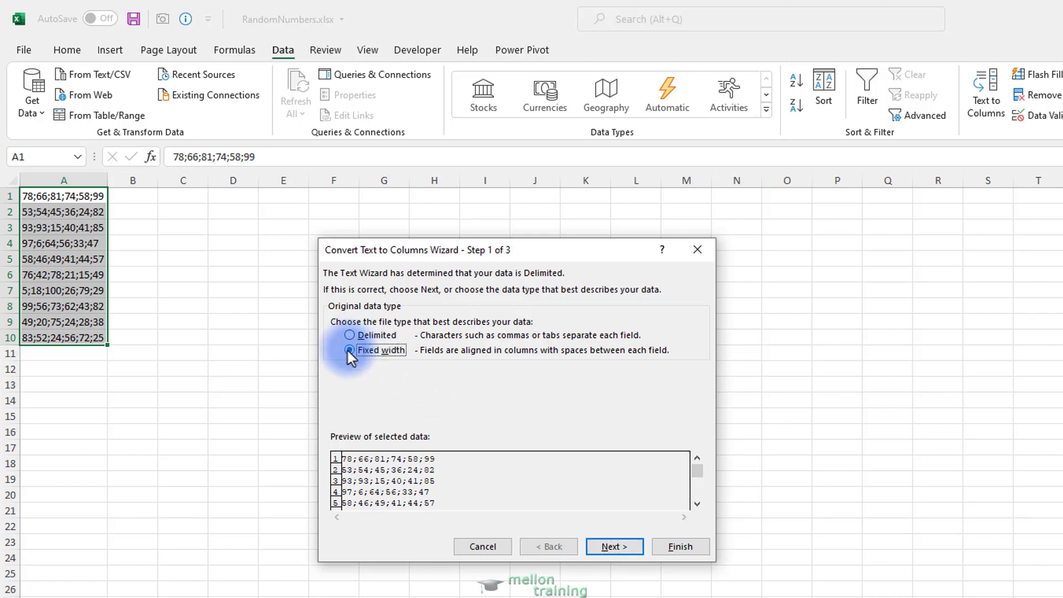
pyautogui.click(612, 546)
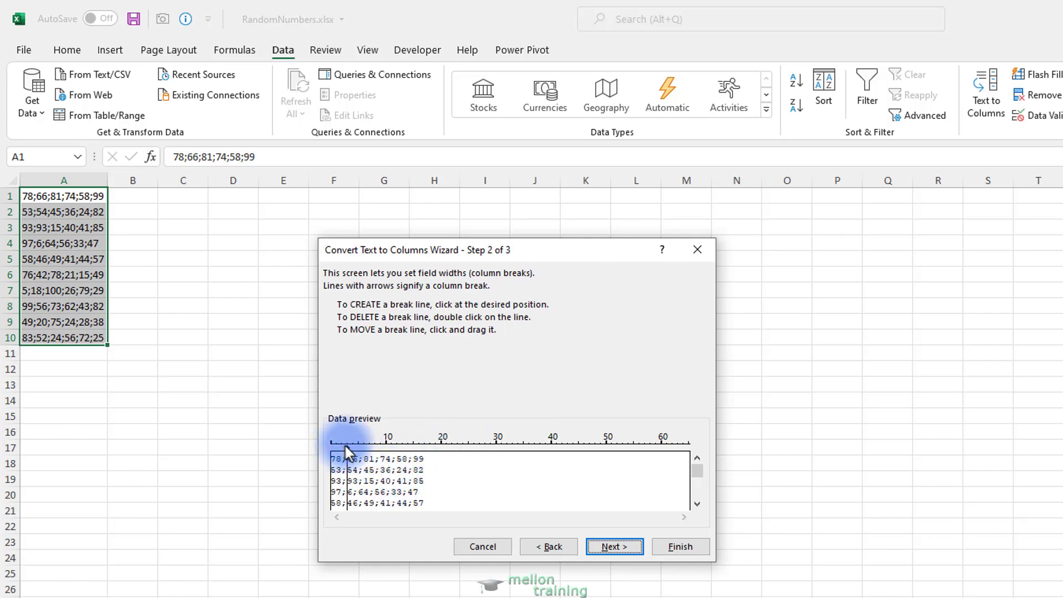
pyautogui.click(376, 451)
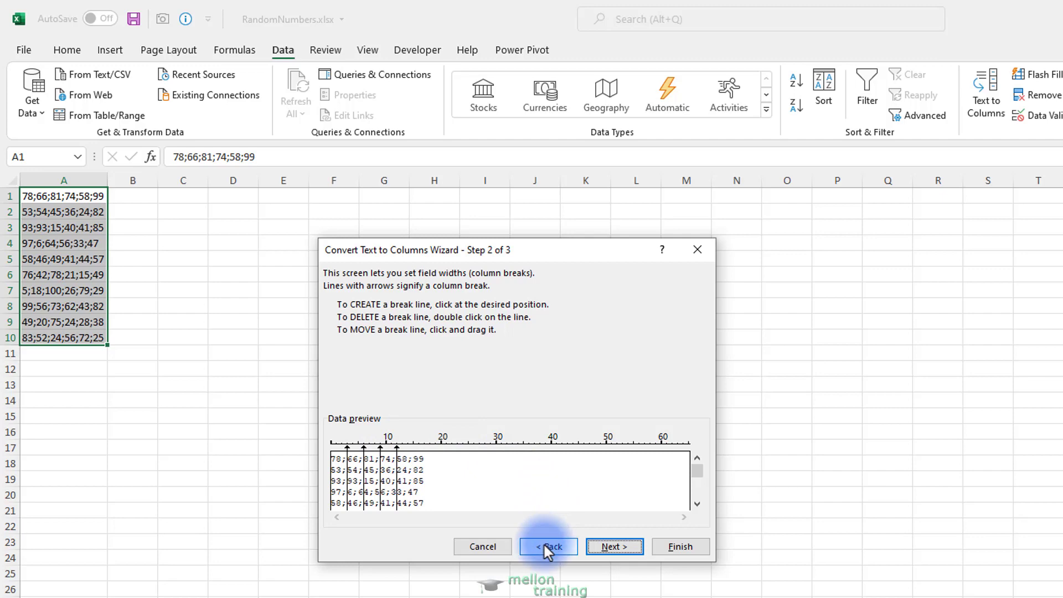
pyautogui.click(548, 546)
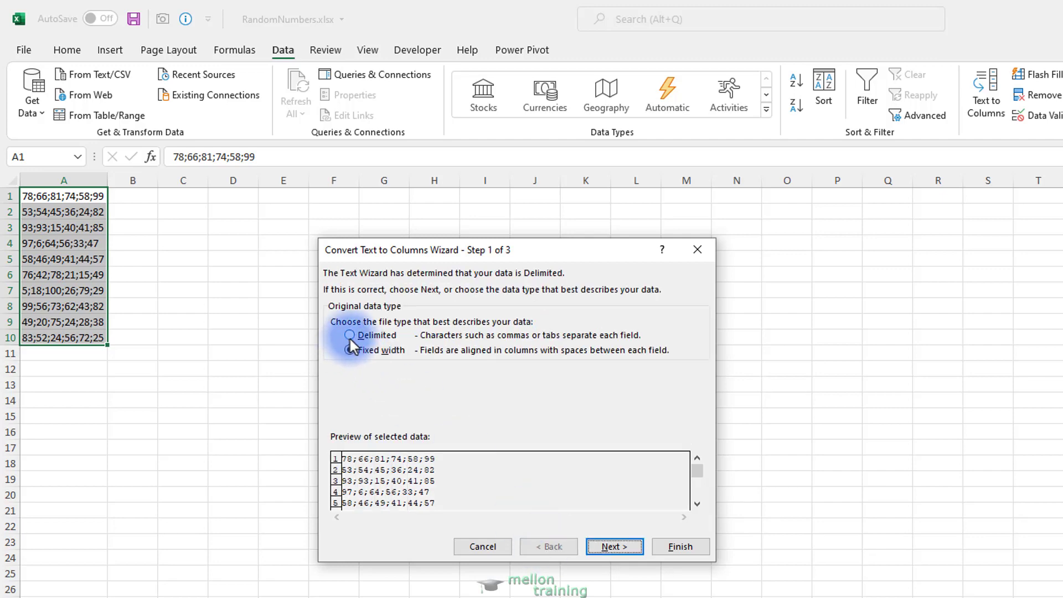
# Choose Delimited with Semicolon again and advance to the Step 3 column-format page
pyautogui.click(350, 334)
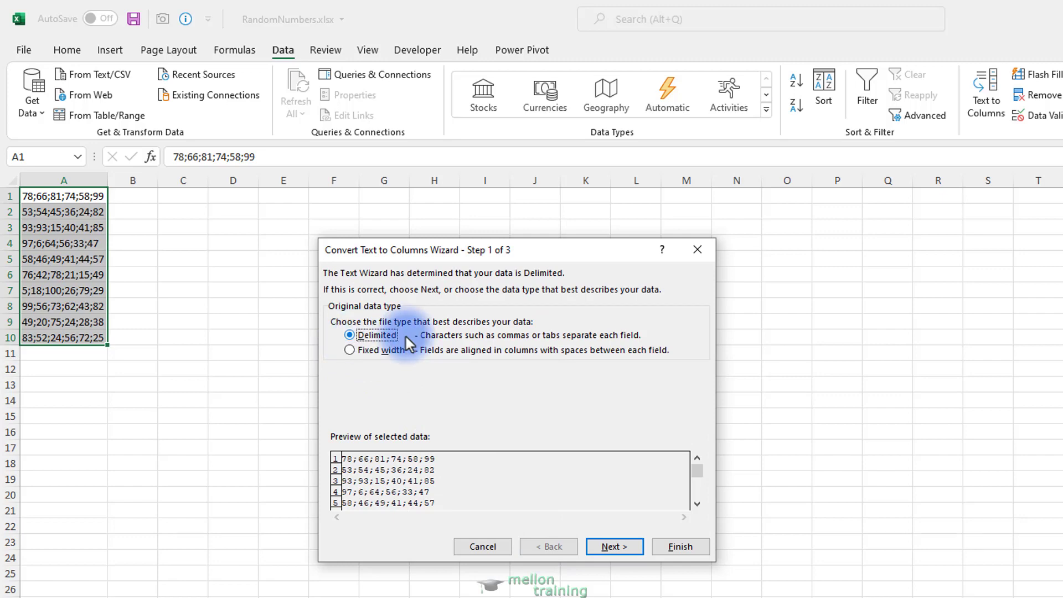
pyautogui.click(612, 546)
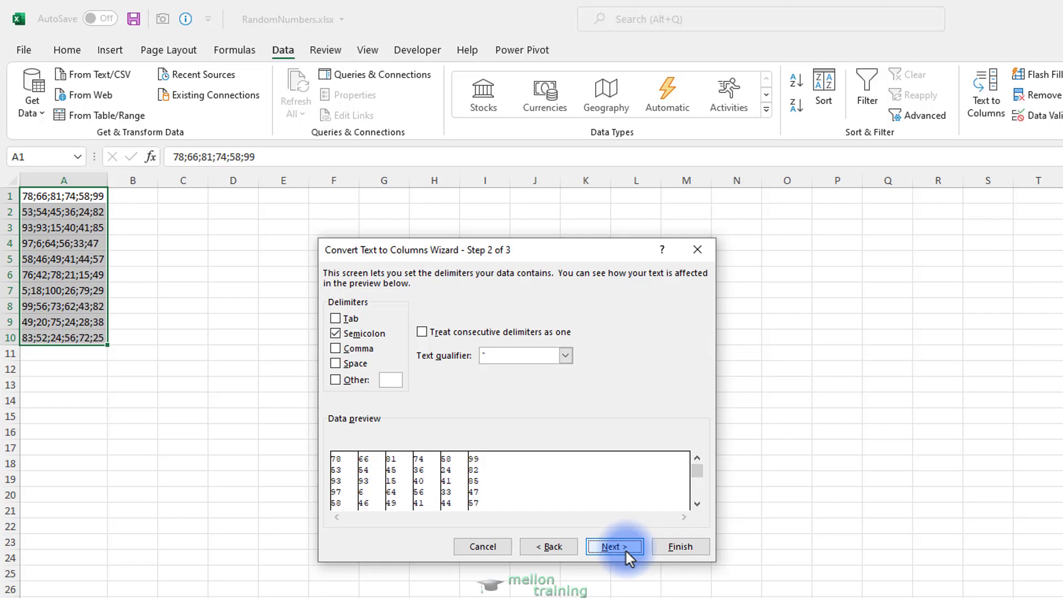
pyautogui.click(612, 545)
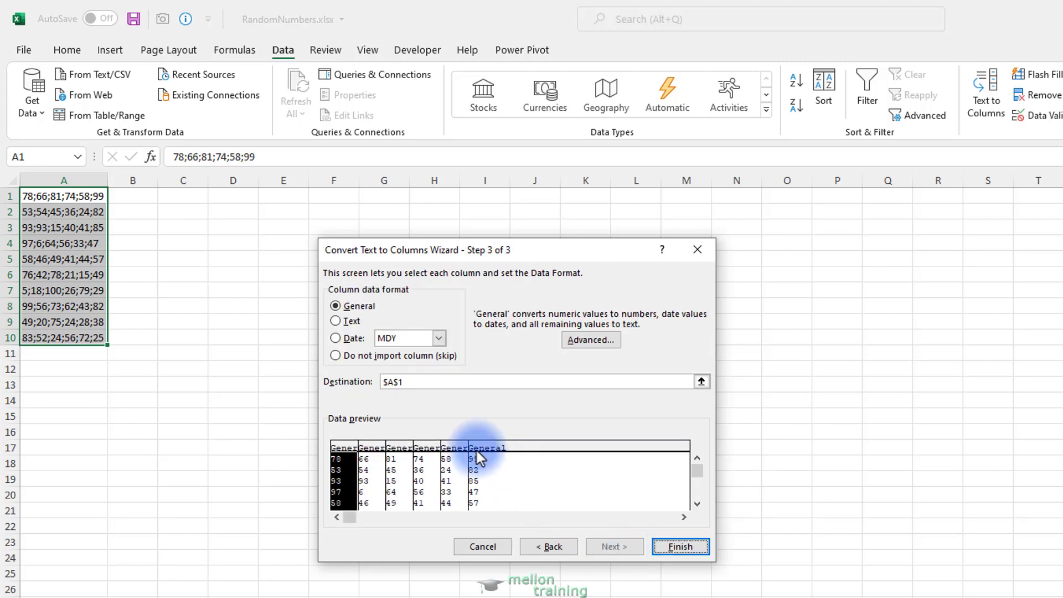
# Keep General format and destination $A$1 and finish, splitting the numbers into columns A to F
pyautogui.click(431, 447)
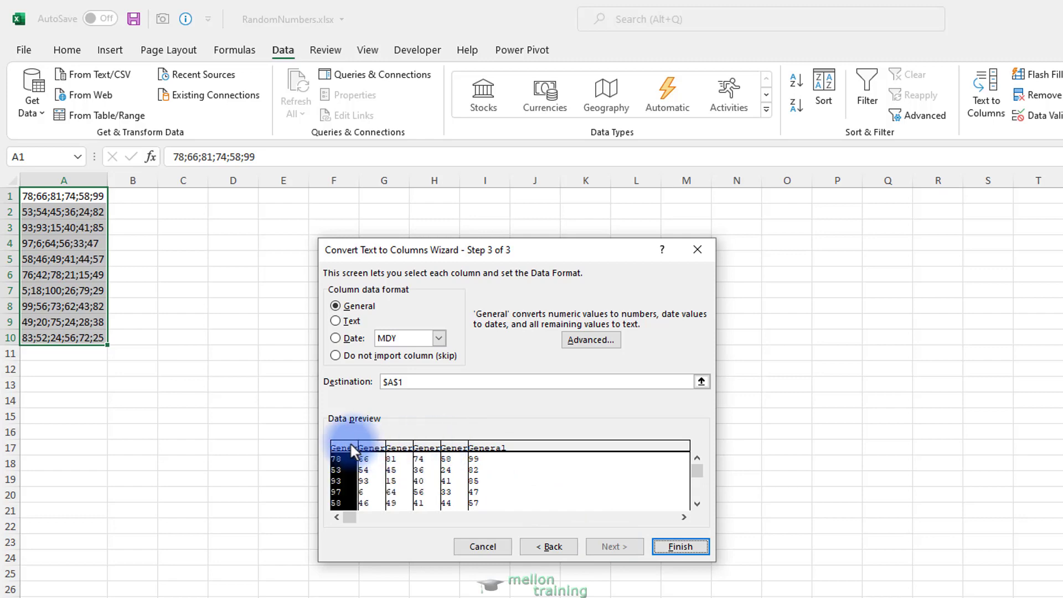
pyautogui.moveTo(467, 425)
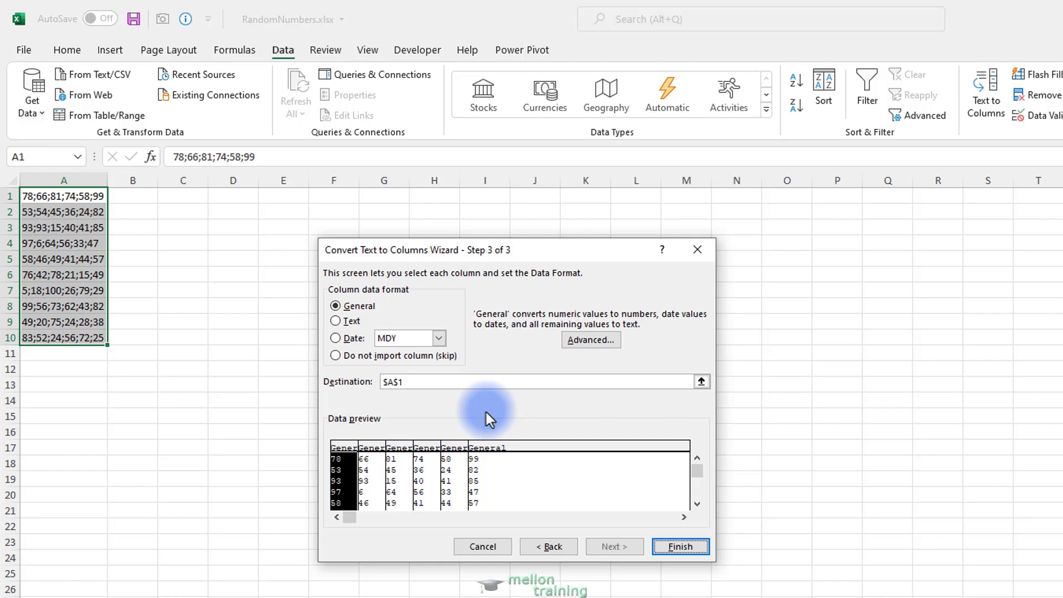
pyautogui.moveTo(493, 424)
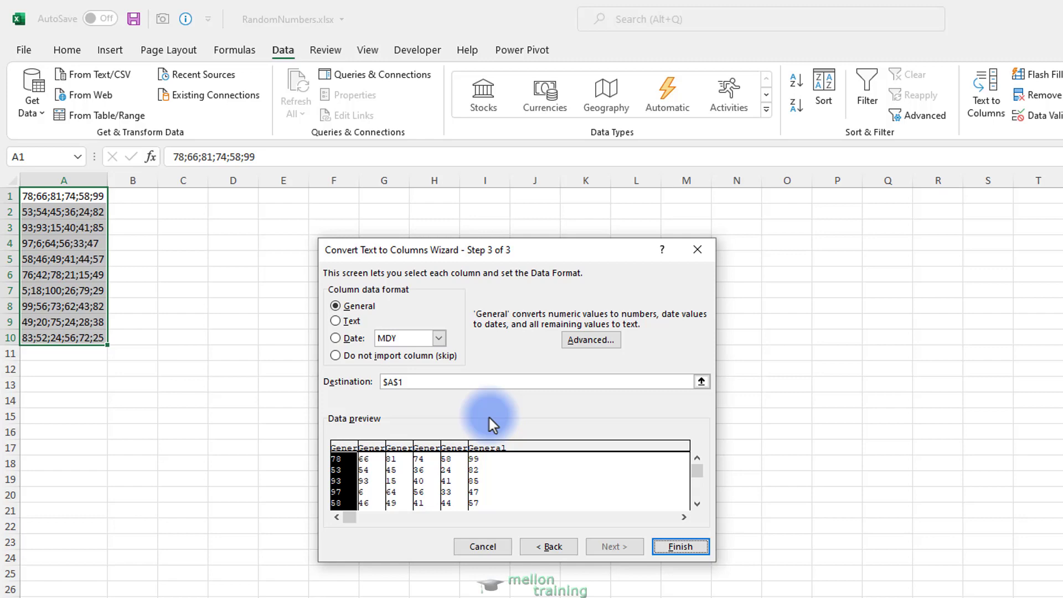
pyautogui.moveTo(490, 419)
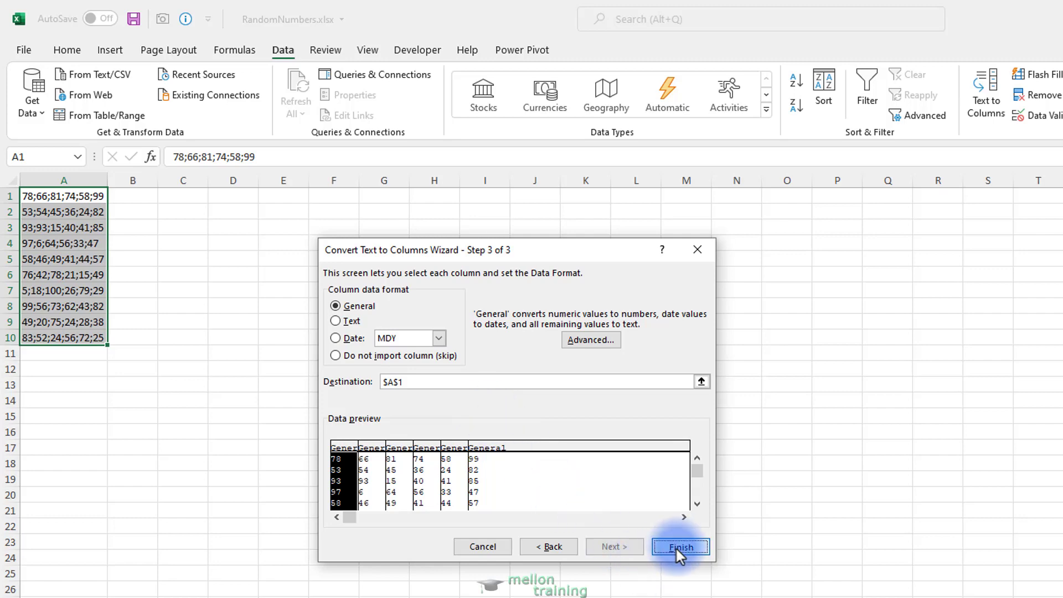
pyautogui.click(679, 547)
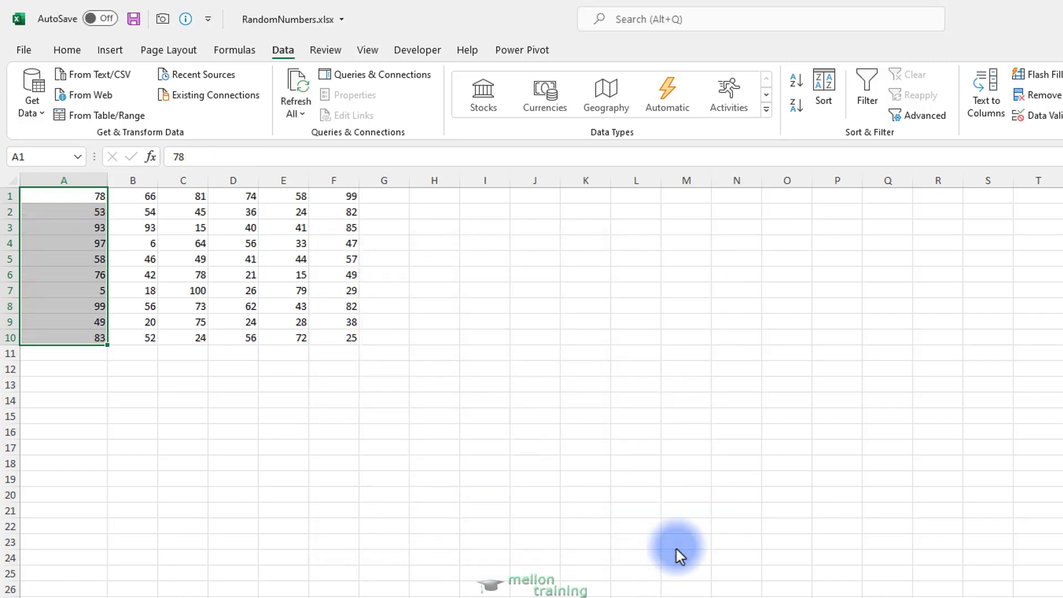